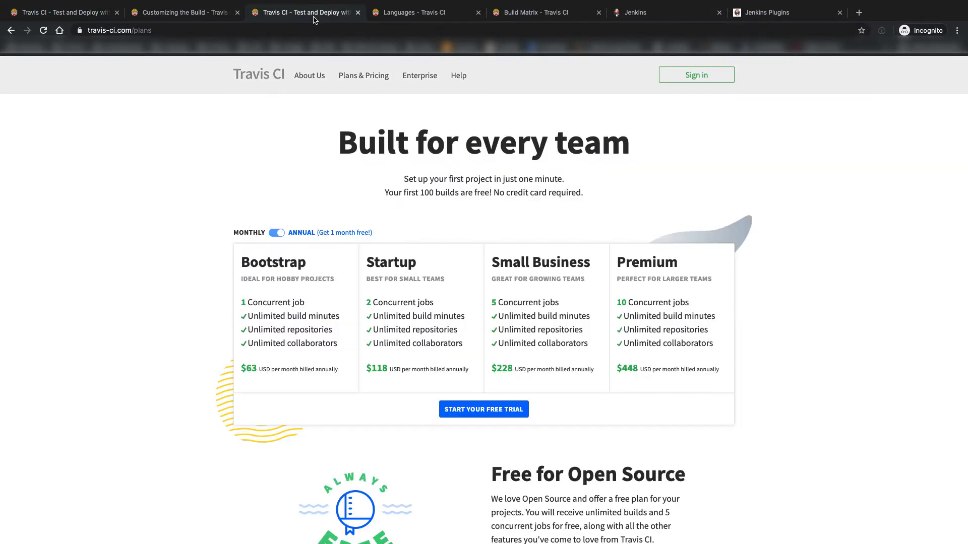
- Open the Customizing the Build docs and select the git depth: false YAML snippet
left_click(182, 12)
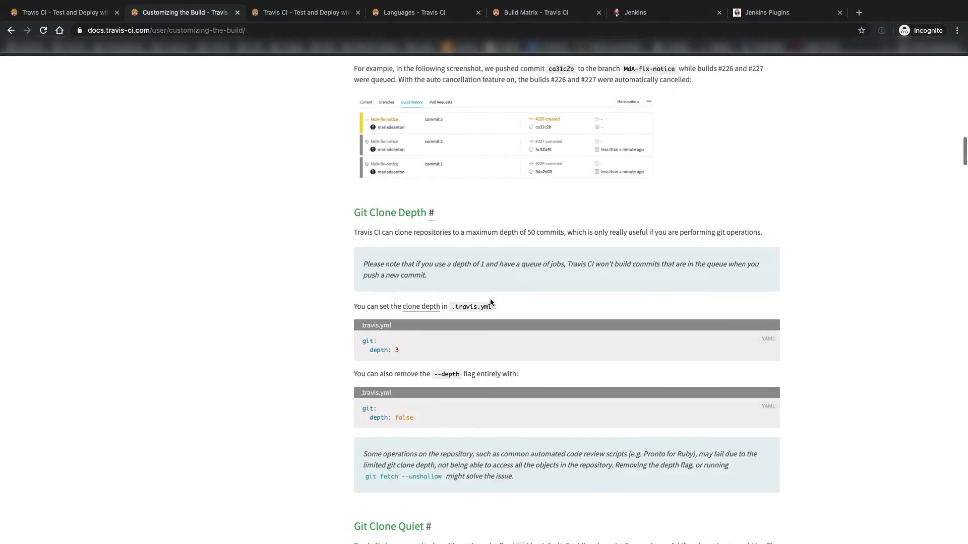
mouse_move(536, 308)
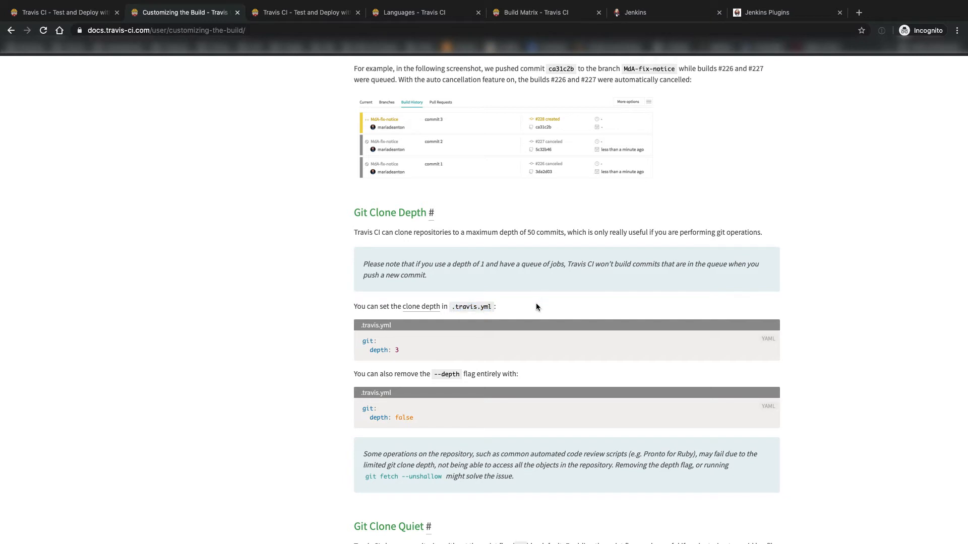
mouse_move(539, 300)
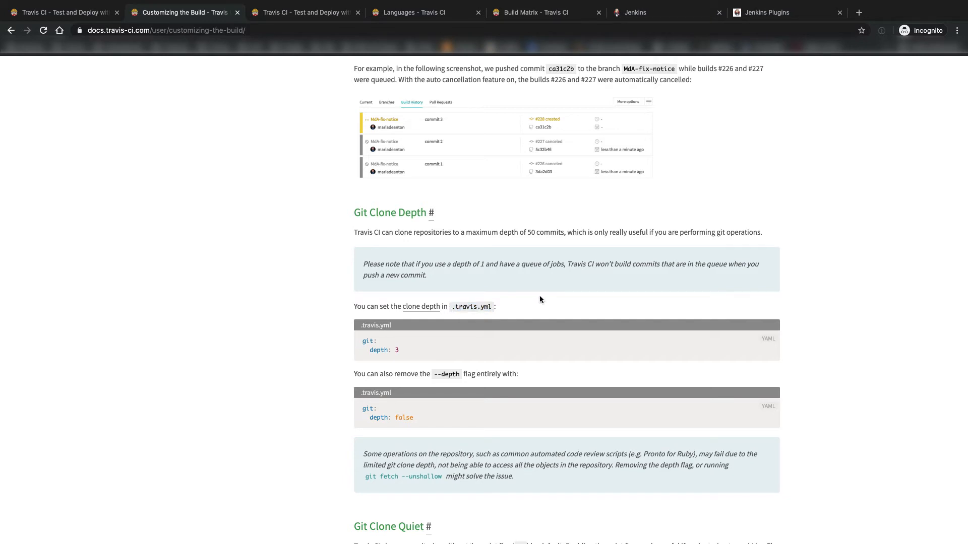
mouse_move(415, 422)
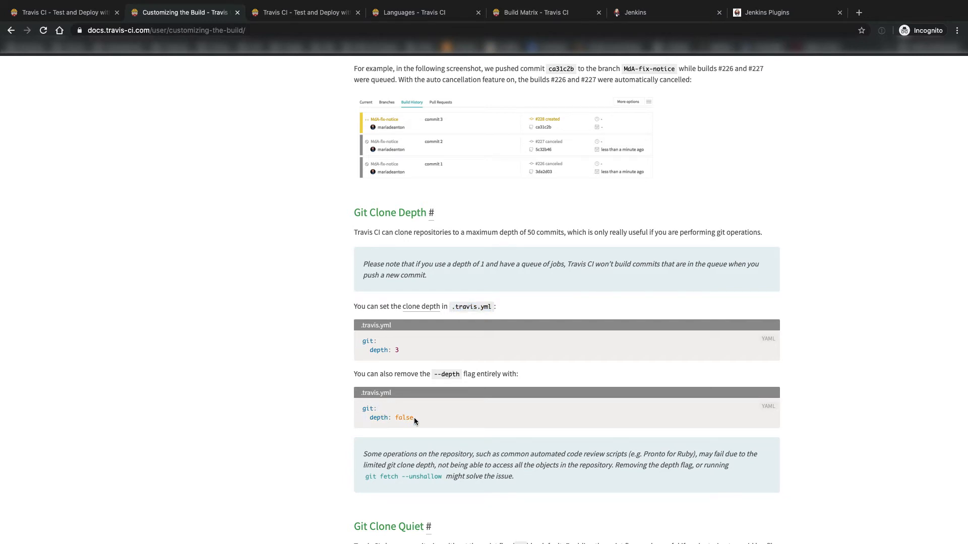
left_click_drag(360, 408, 414, 417)
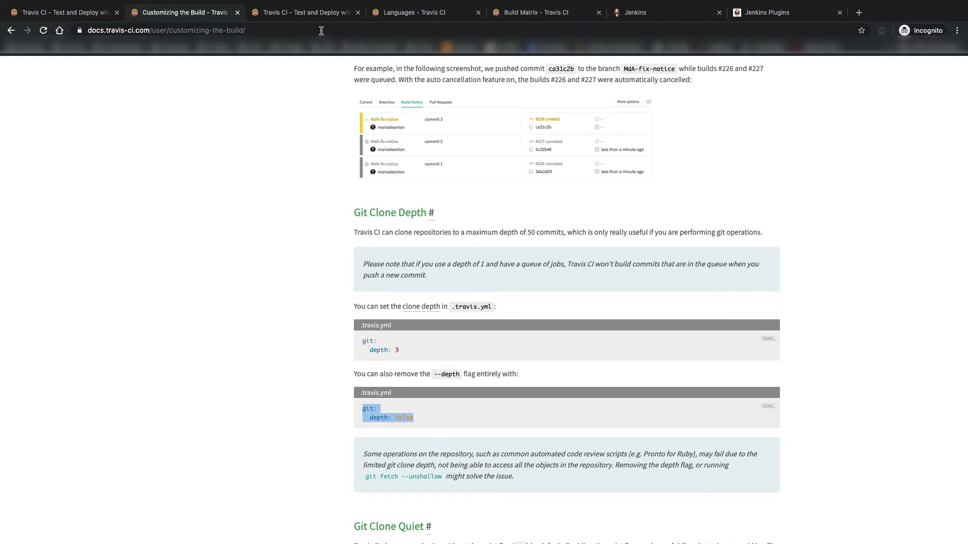
- Open the Travis CI Languages docs listing supported programming languages
left_click(410, 11)
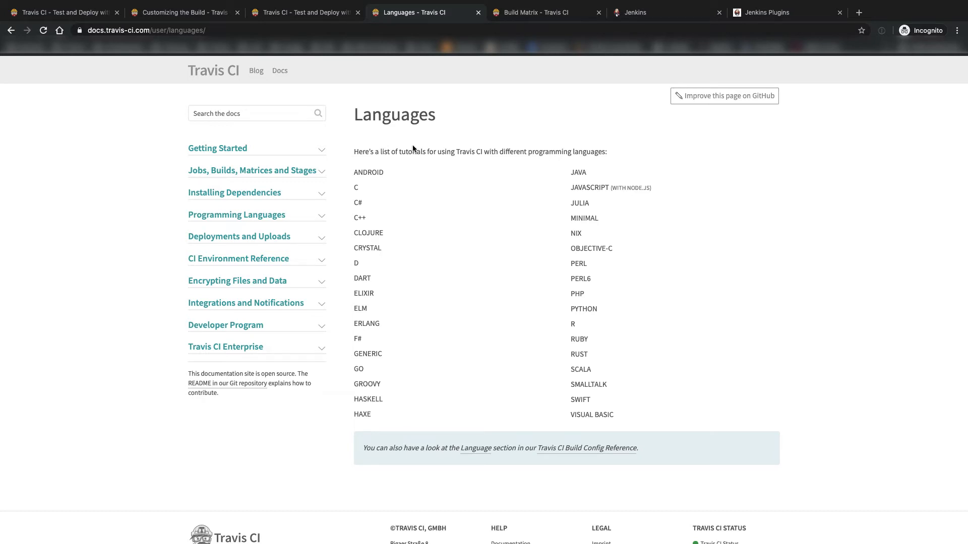
mouse_move(300, 252)
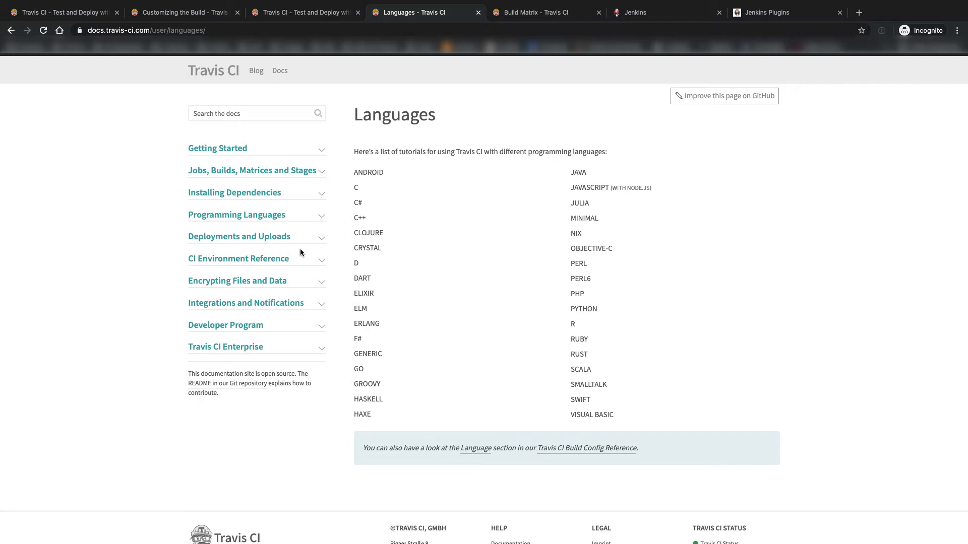
mouse_move(265, 56)
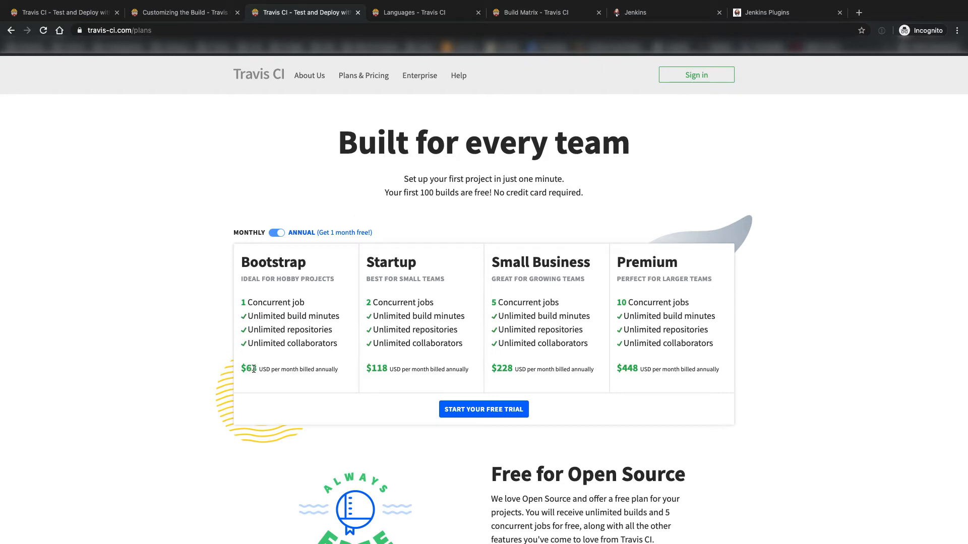
- Switch to monthly pricing ($69 Bootstrap to $489 Premium) and highlight Bootstrap plan features
left_click(277, 232)
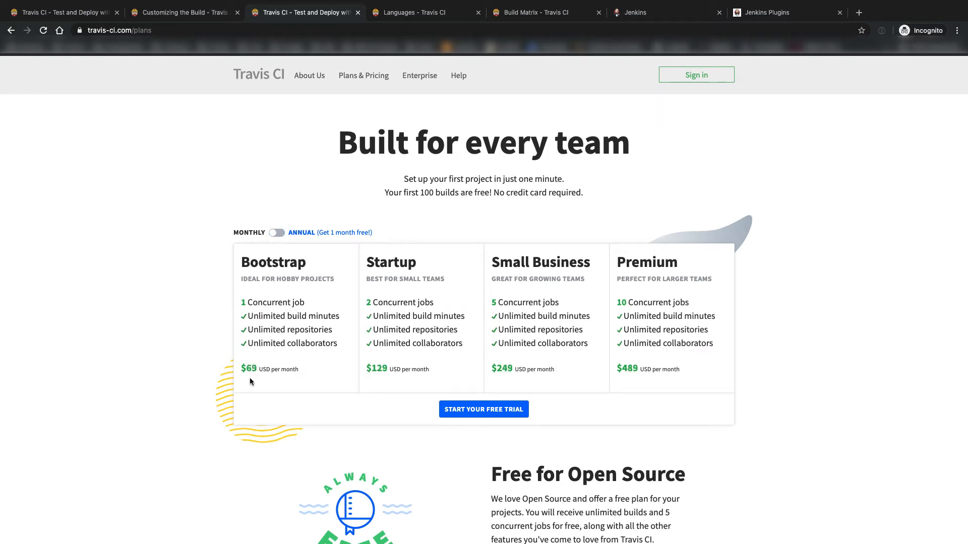
mouse_move(262, 318)
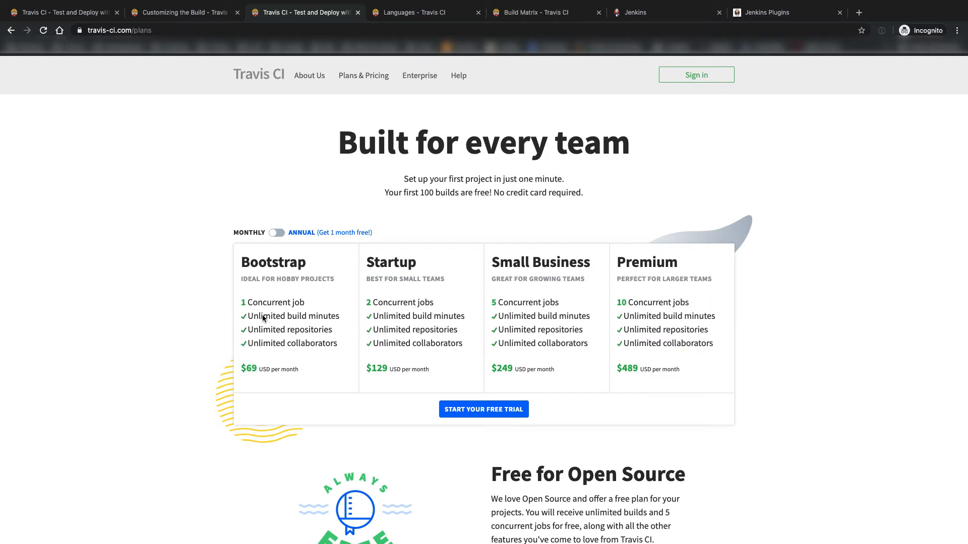
double_click(311, 330)
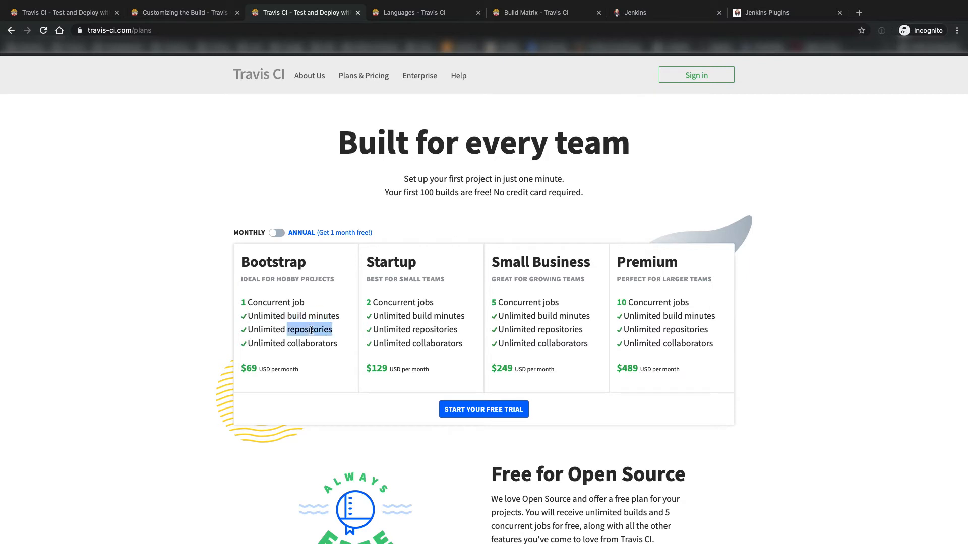
double_click(311, 344)
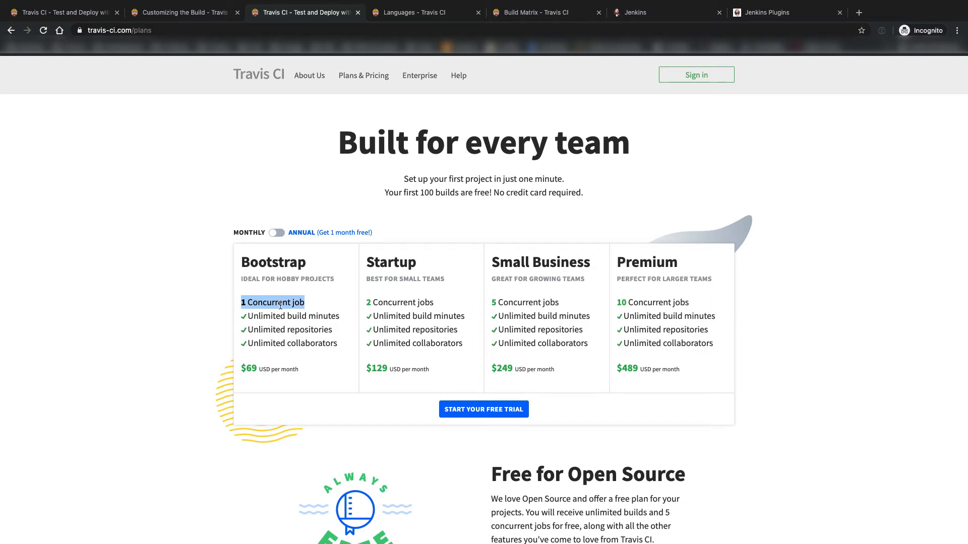
left_click(273, 302)
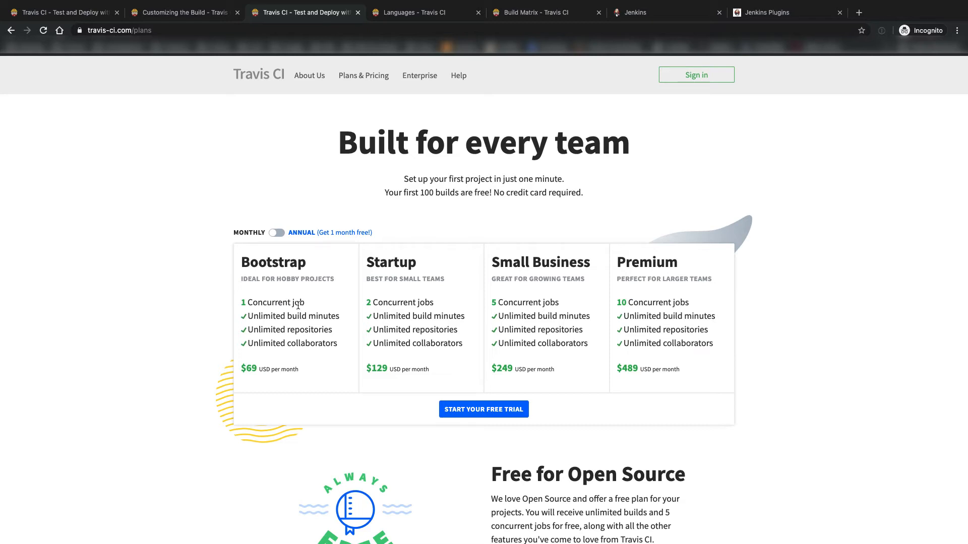
mouse_move(341, 322)
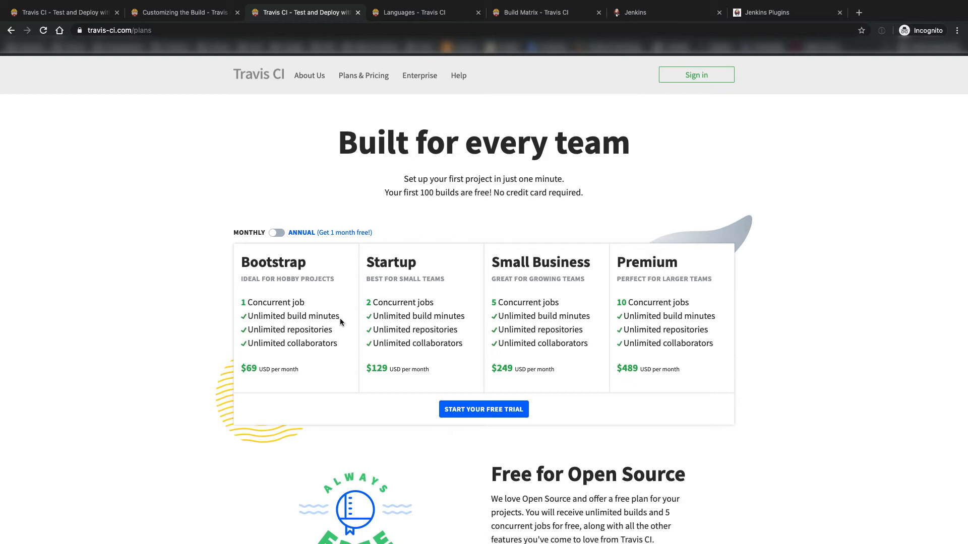
double_click(291, 368)
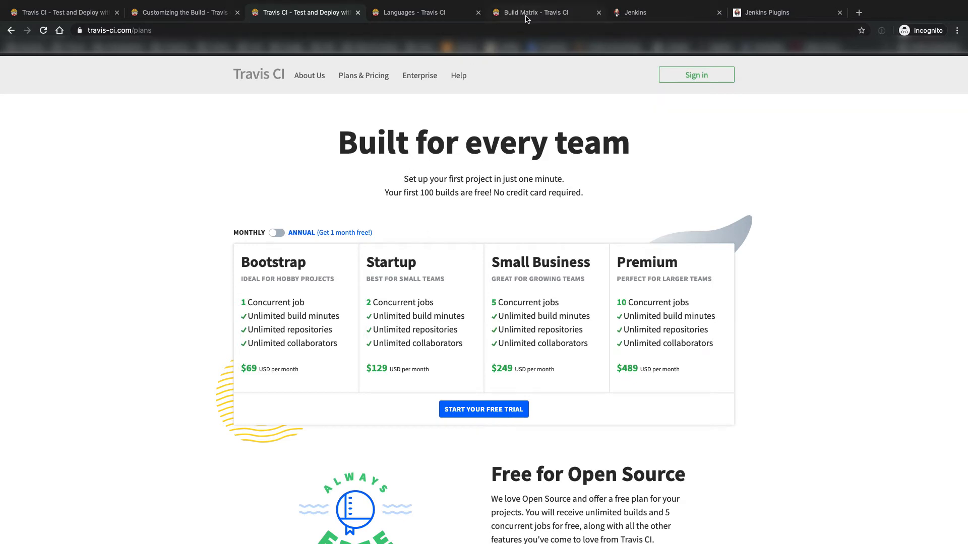
mouse_move(545, 12)
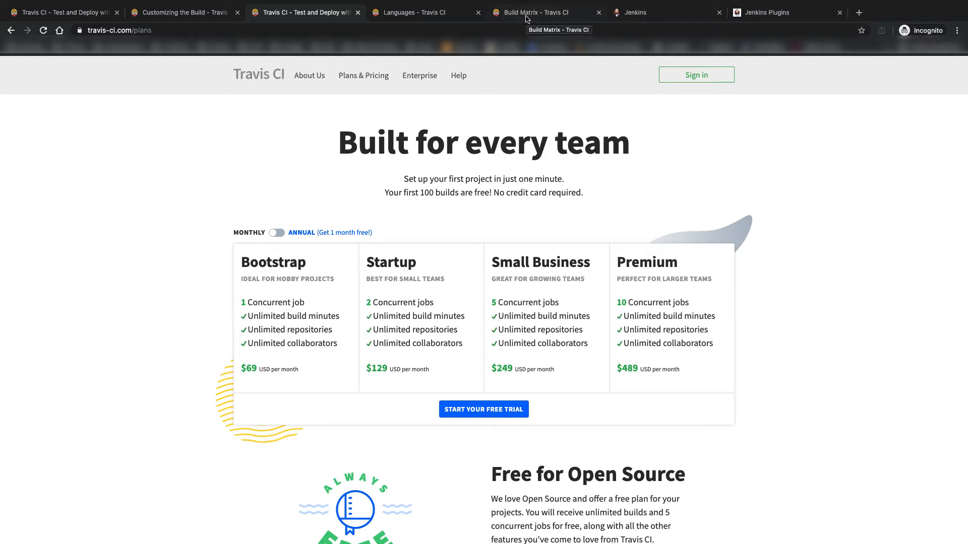
- Review the Build Matrix rvm exclusion example, then return to the travis-ci.com homepage
left_click(545, 12)
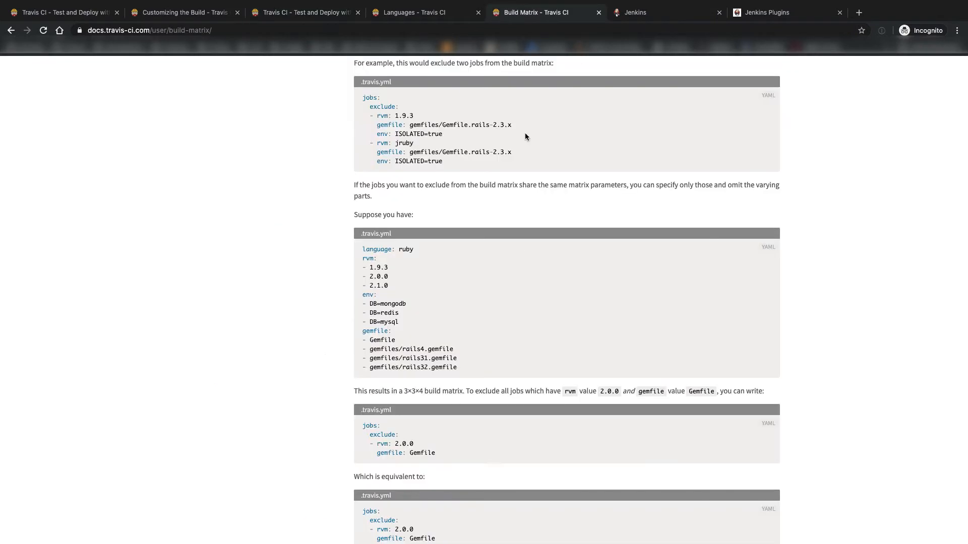
scroll("up", 3)
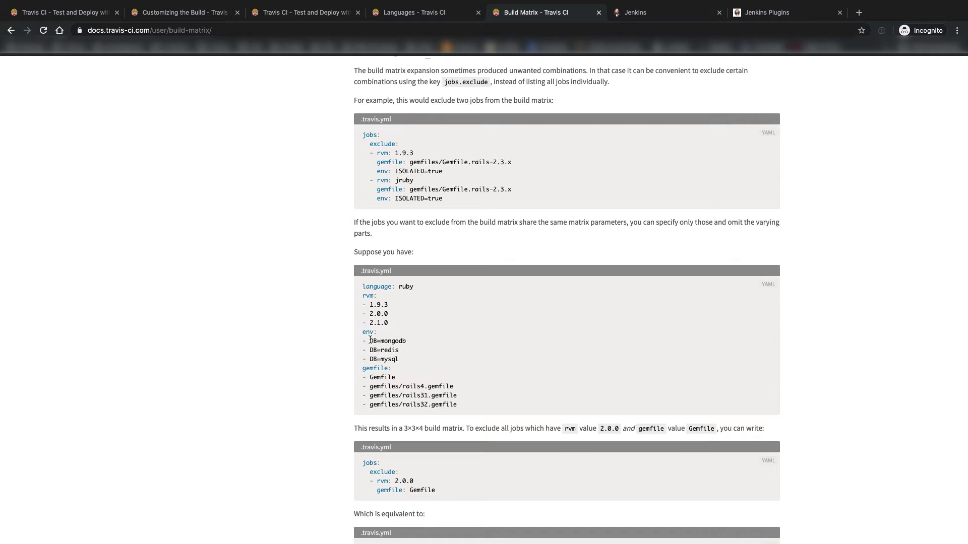
left_click_drag(370, 304, 388, 323)
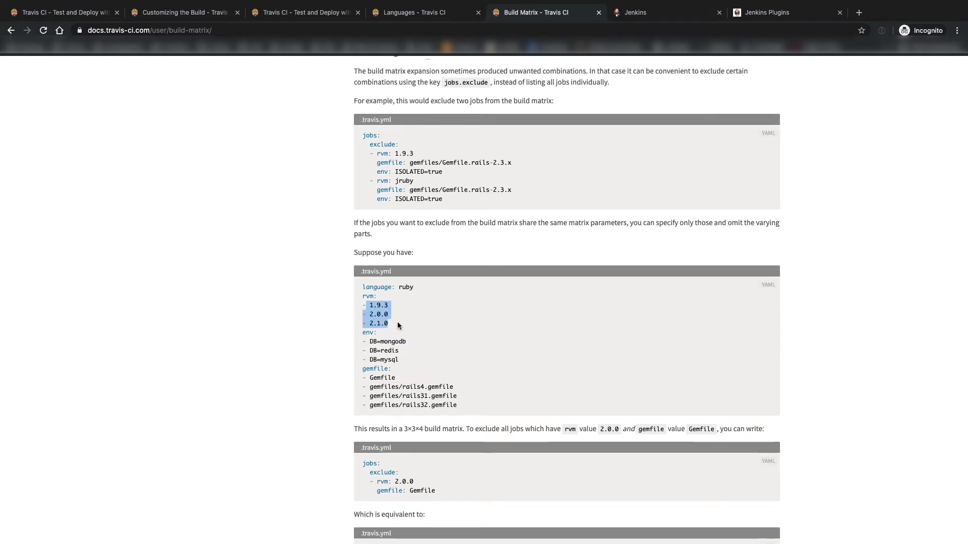
left_click(379, 323)
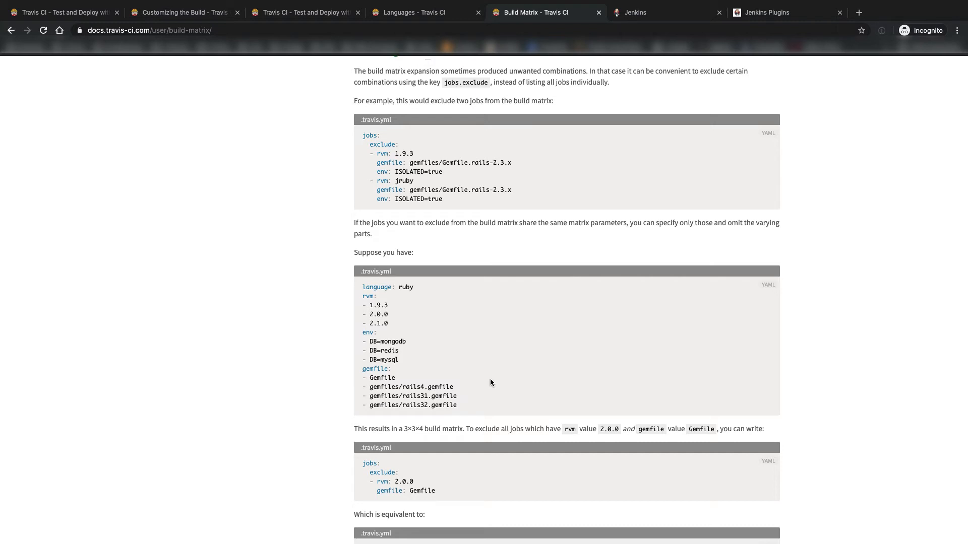
mouse_move(498, 338)
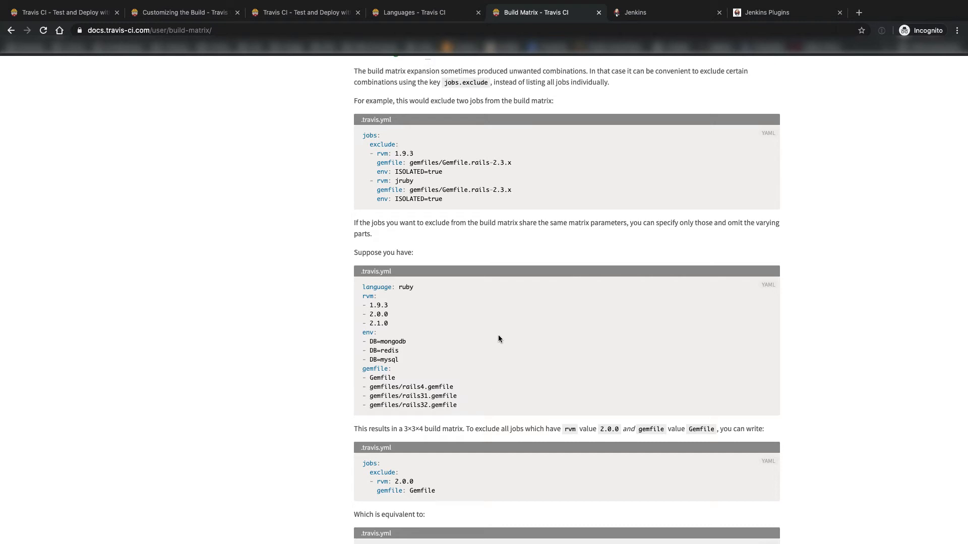
mouse_move(515, 338)
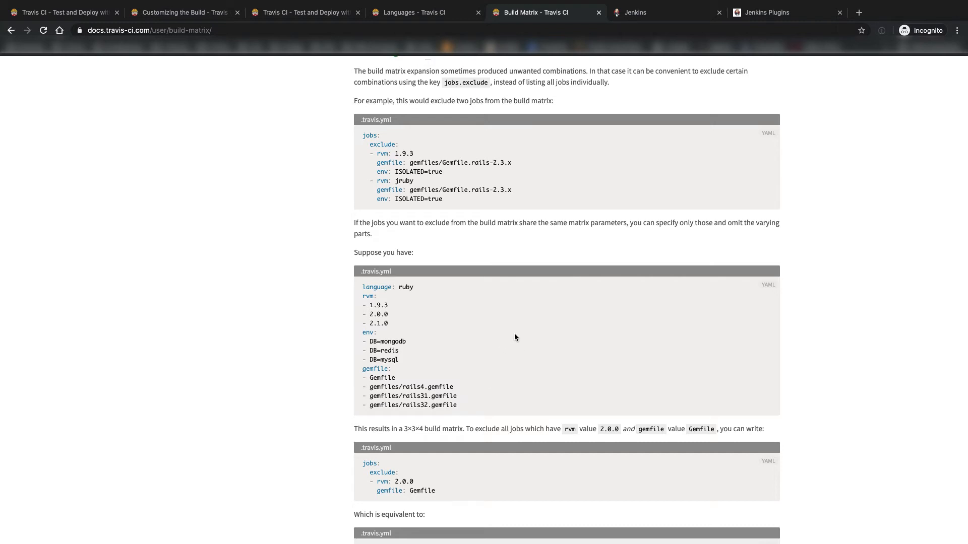
mouse_move(506, 329)
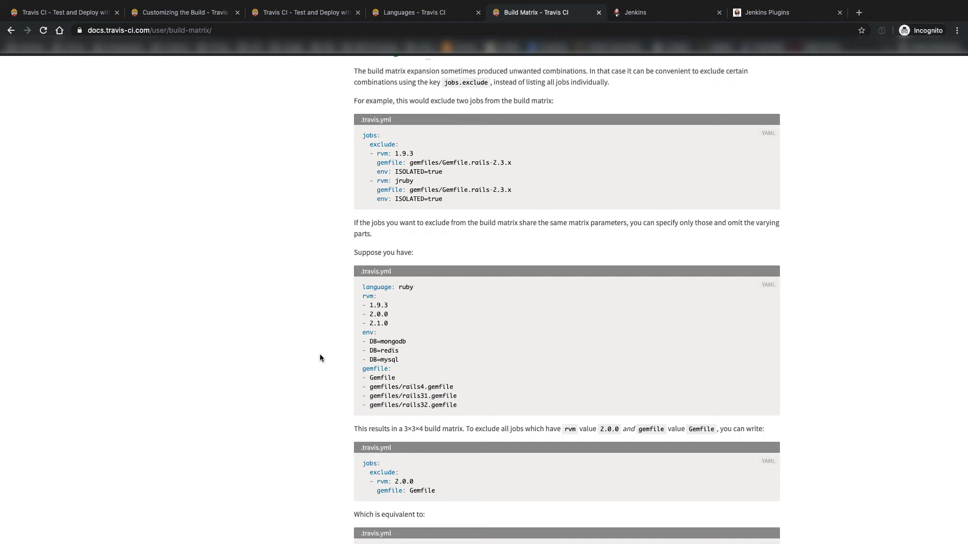
mouse_move(226, 459)
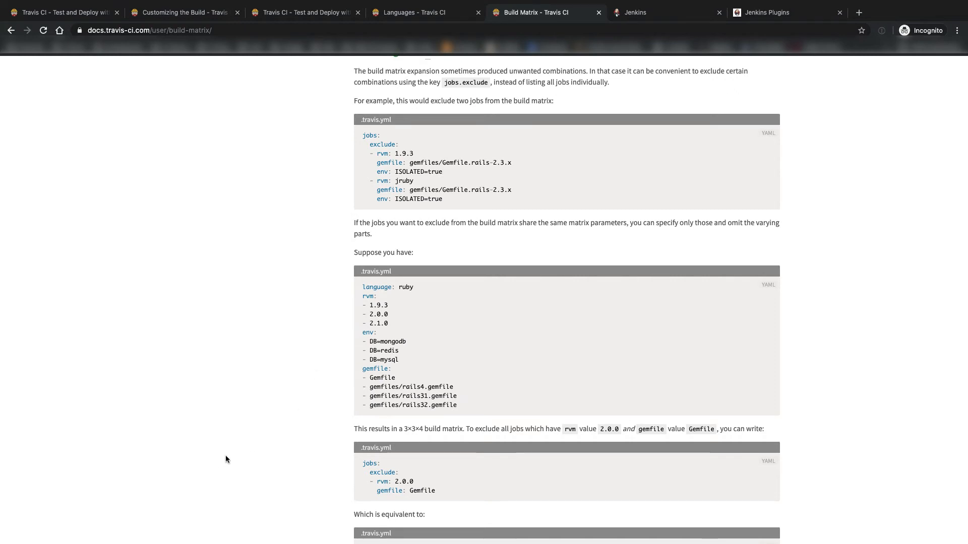
left_click(303, 11)
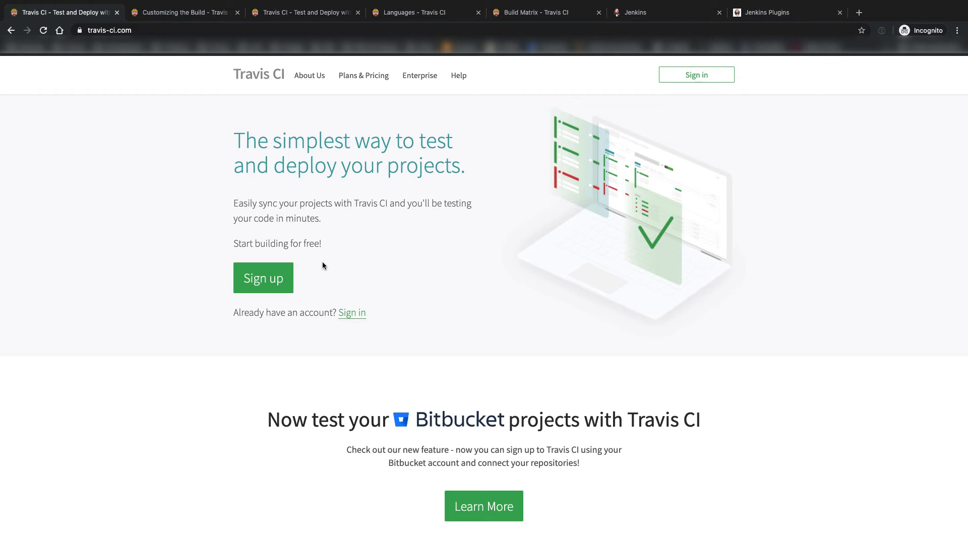
mouse_move(429, 269)
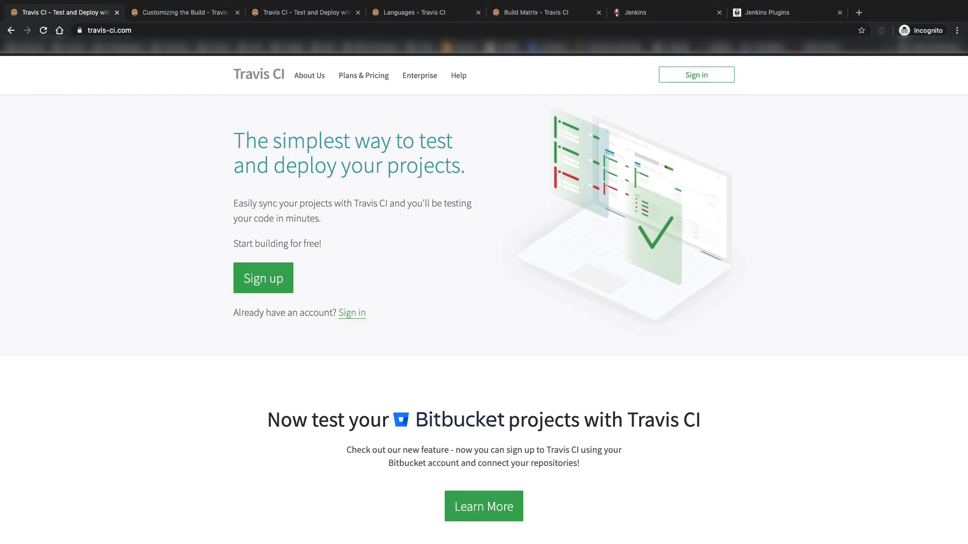
- Switch to the Jenkins homepage at jenkins.io
left_click(667, 12)
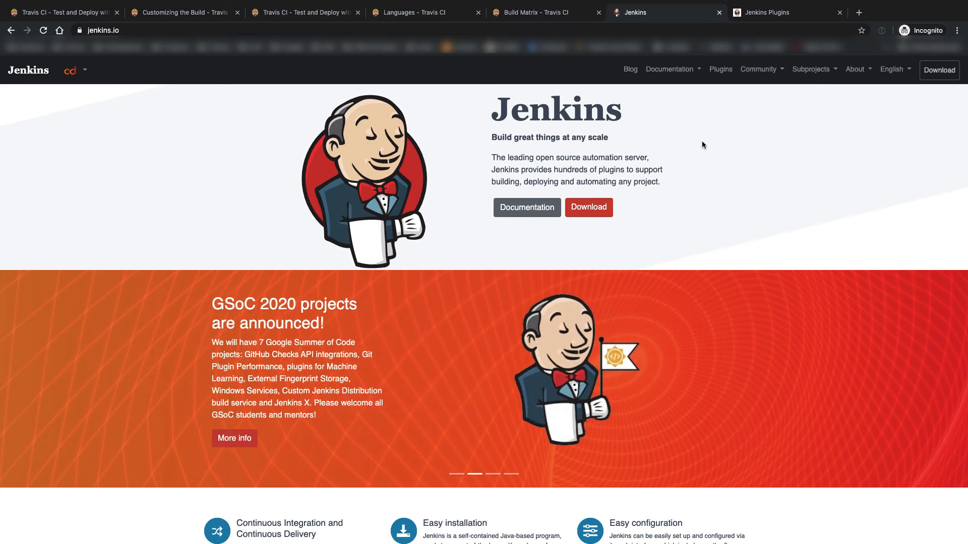
- Show the Jenkins Plugins Index at plugins.jenkins.io
left_click(765, 13)
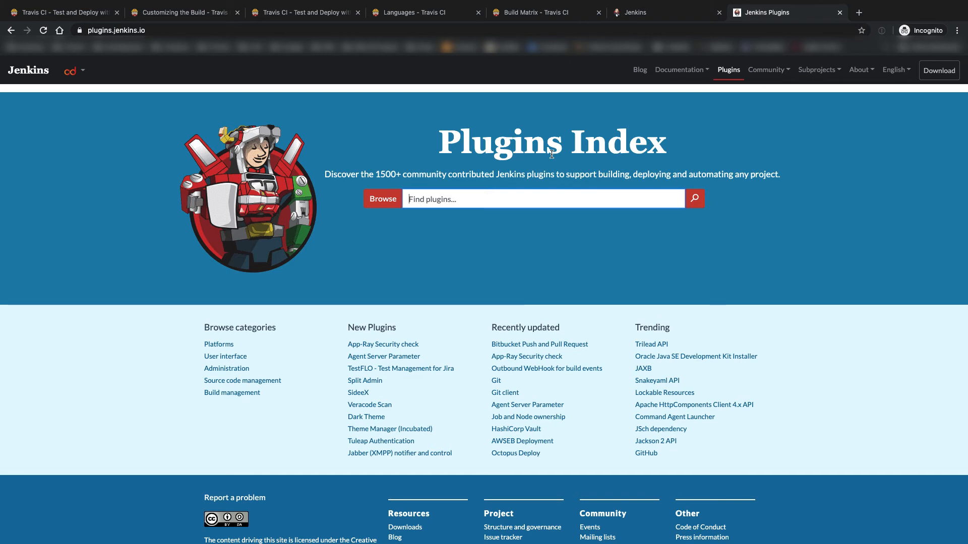
left_click(543, 199)
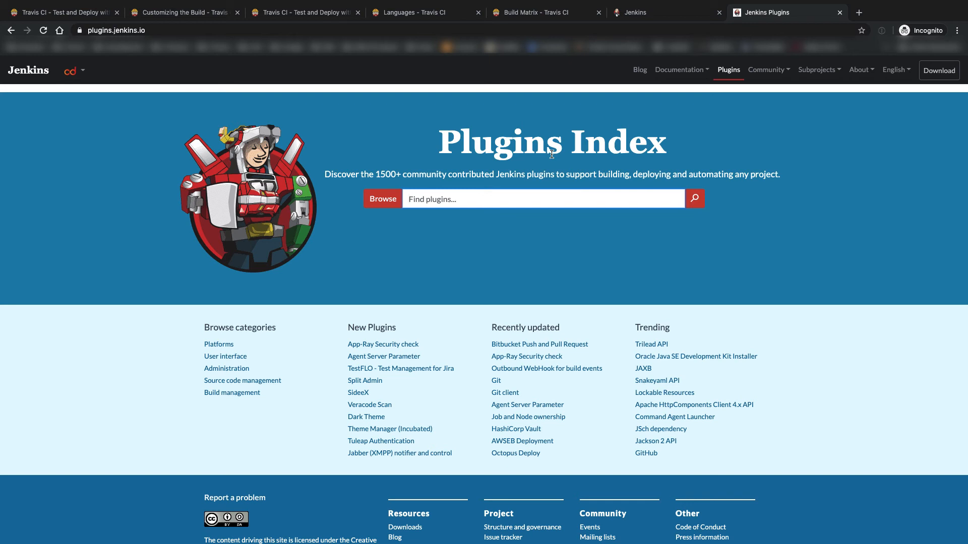
left_click(543, 199)
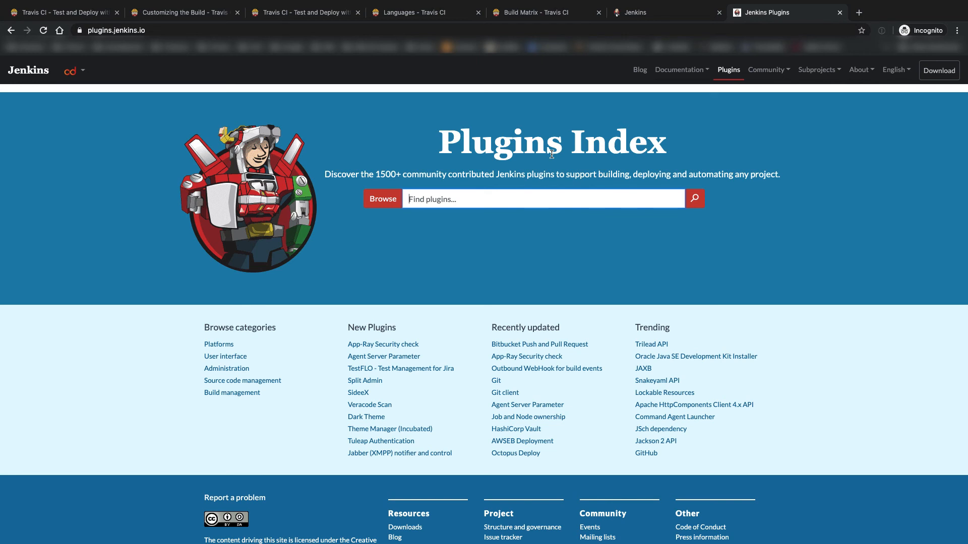
left_click(543, 199)
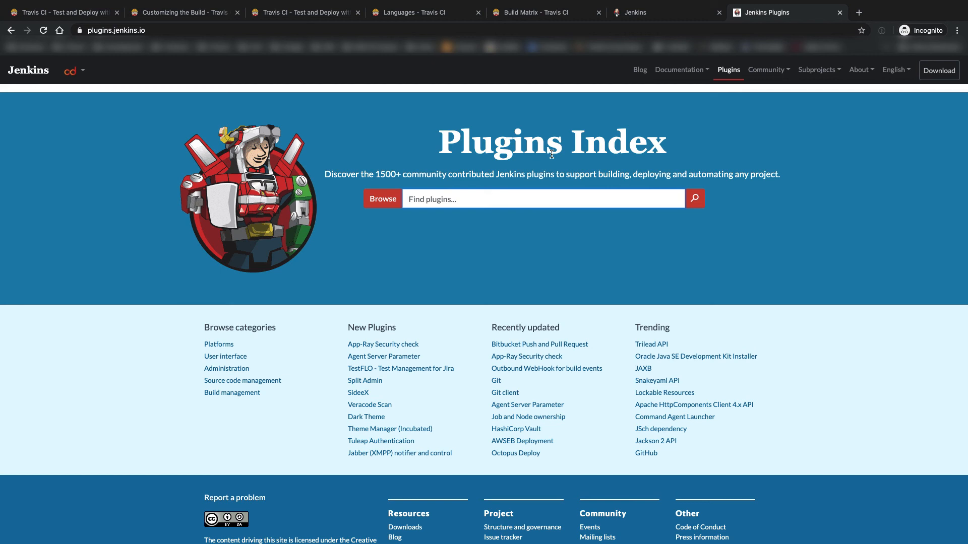
left_click(544, 198)
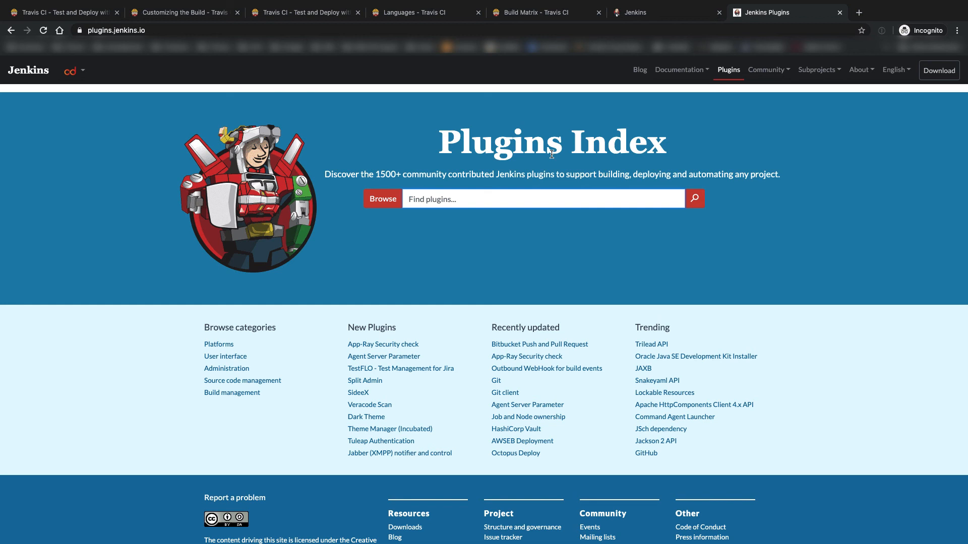
left_click(543, 198)
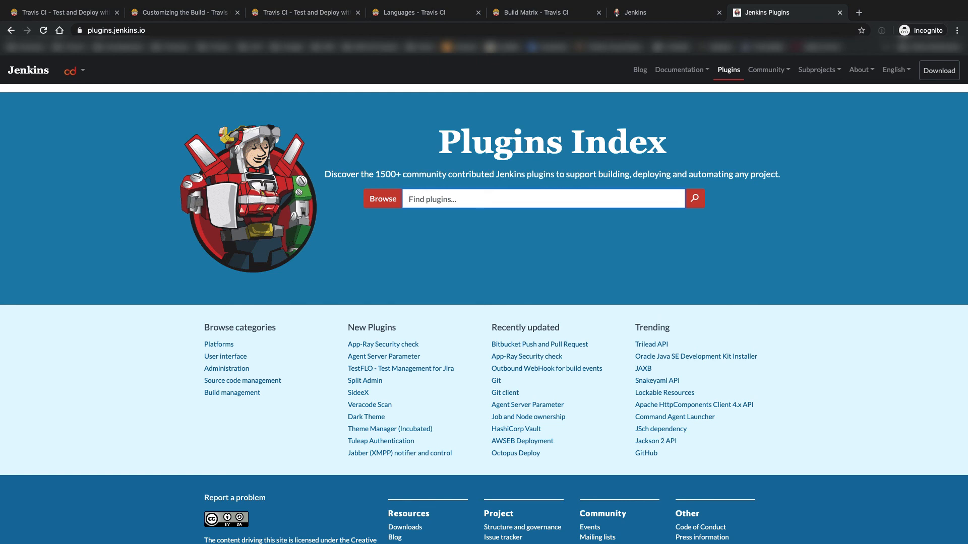
left_click(544, 198)
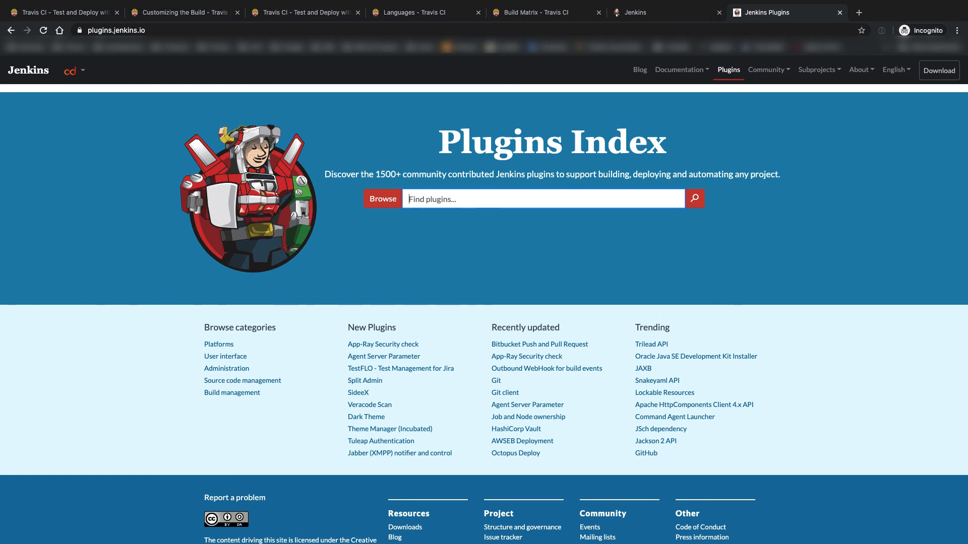
left_click(543, 198)
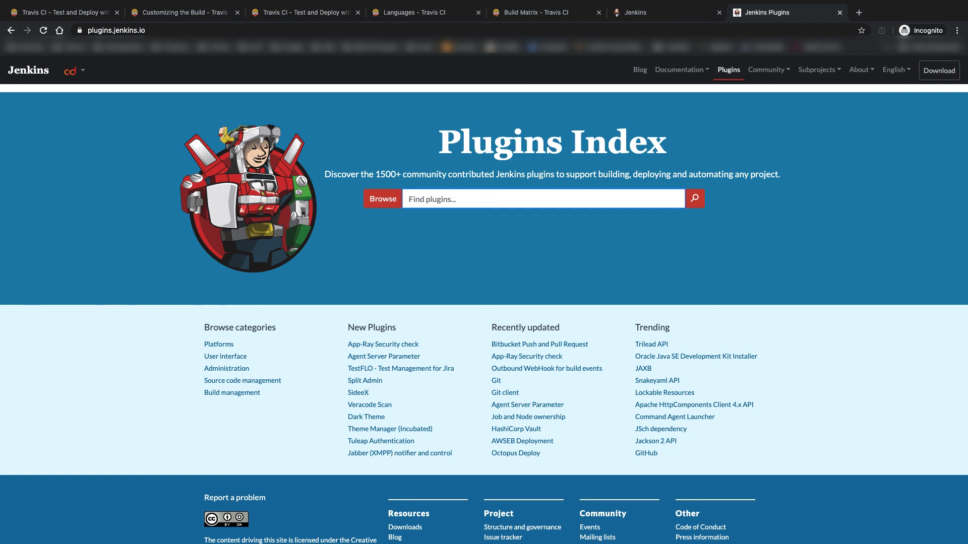
left_click(542, 199)
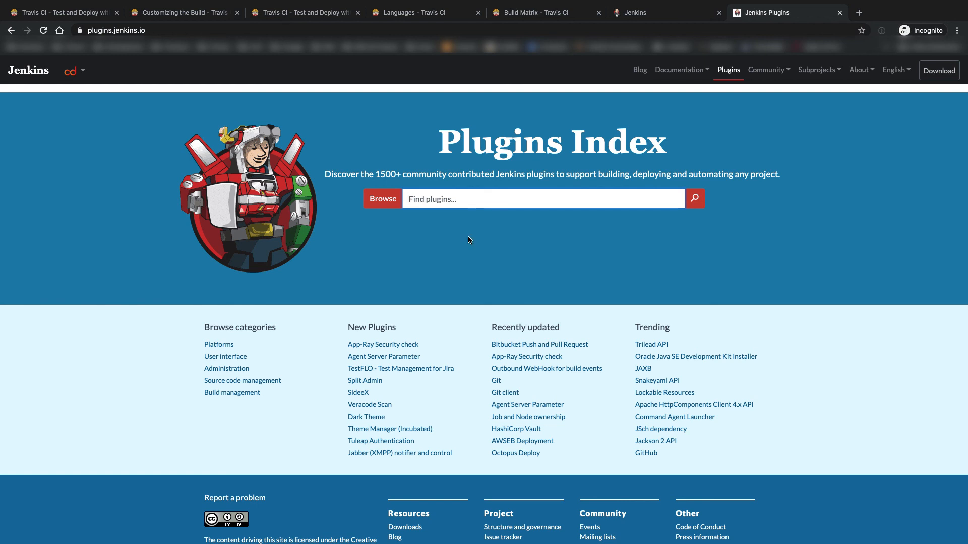